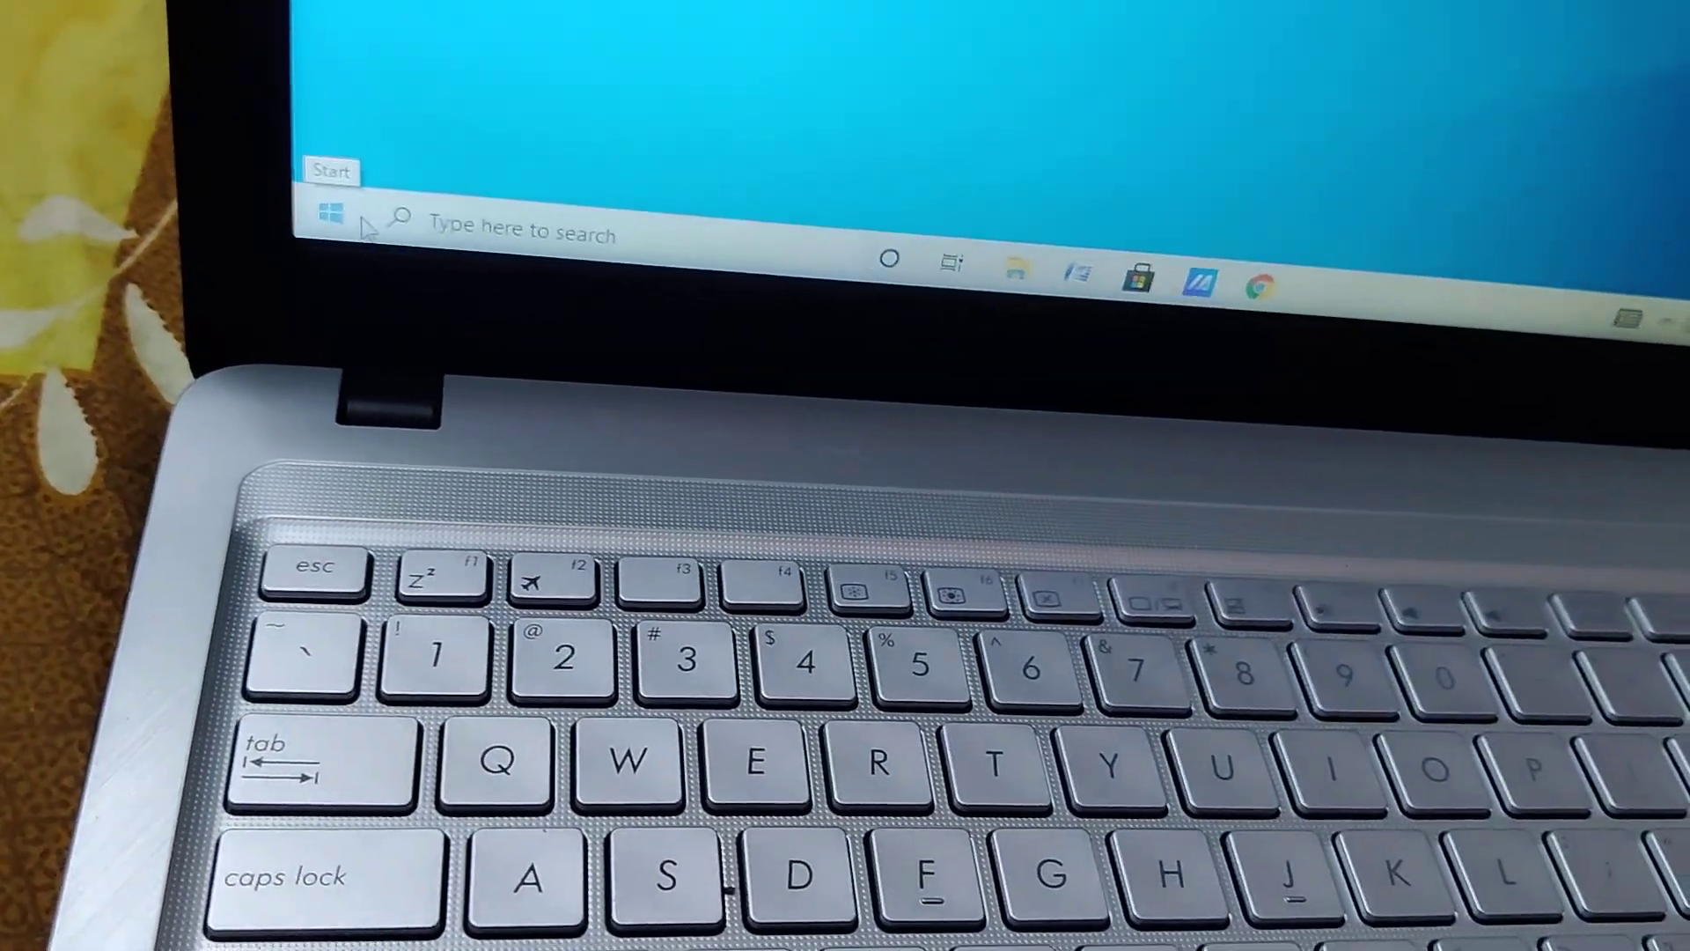
- Open the Windows Start menu from the taskbar
click(323, 210)
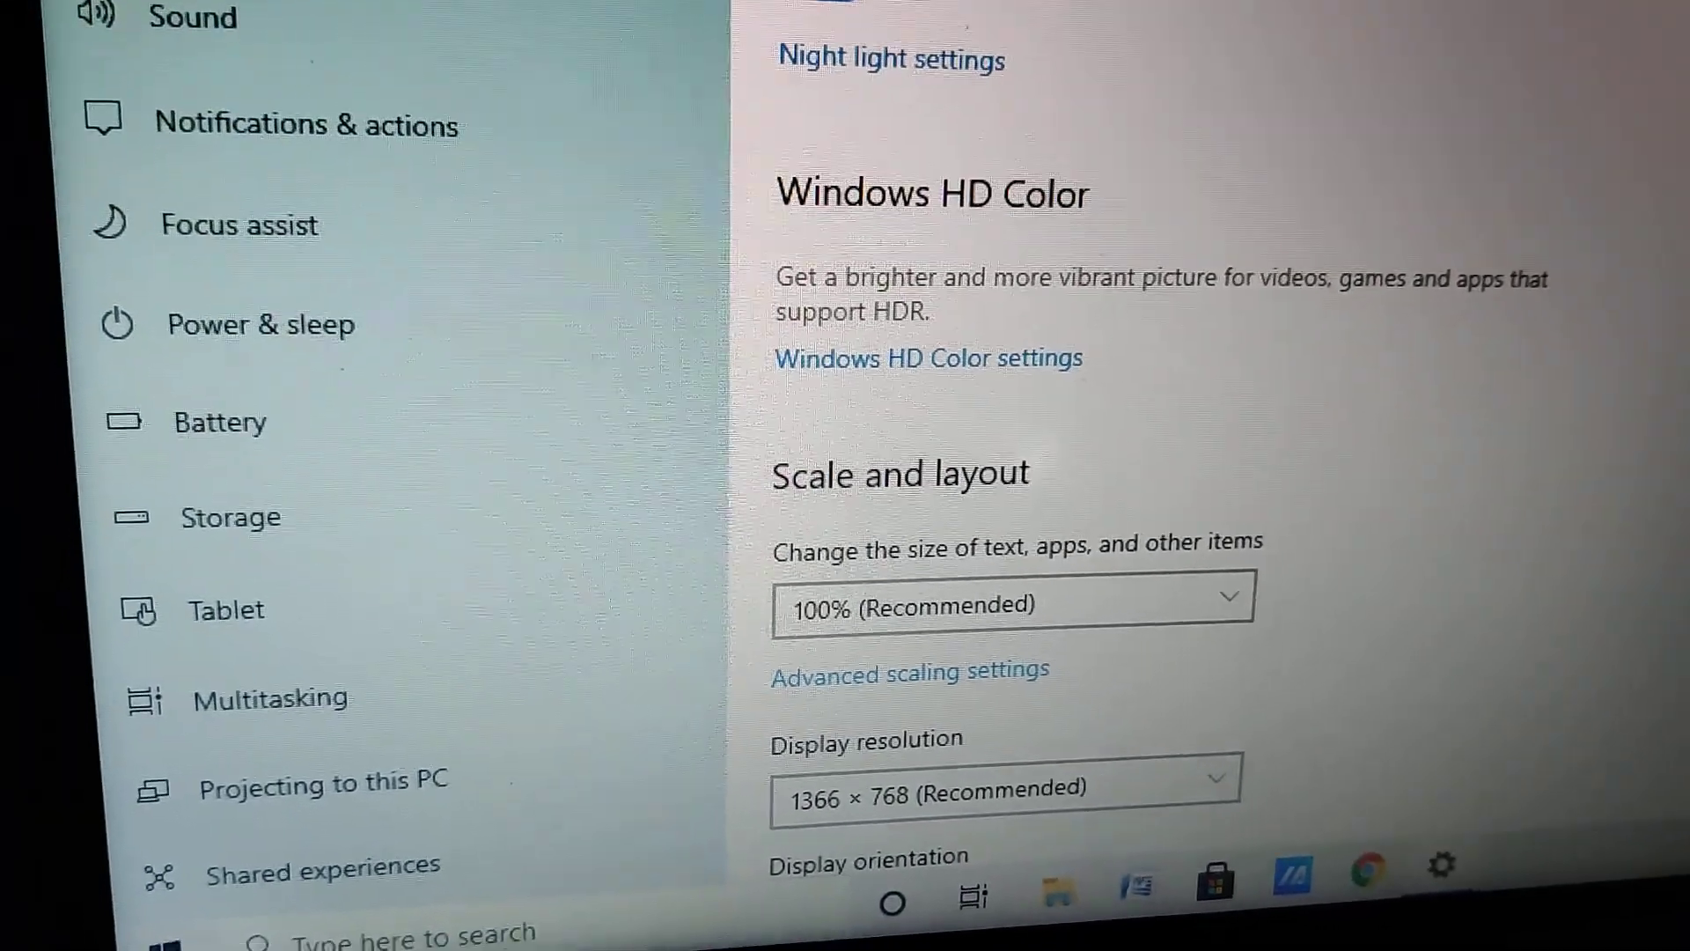
- Scroll the Display page down to Landscape orientation and the Multiple displays section
scroll(down, 3)
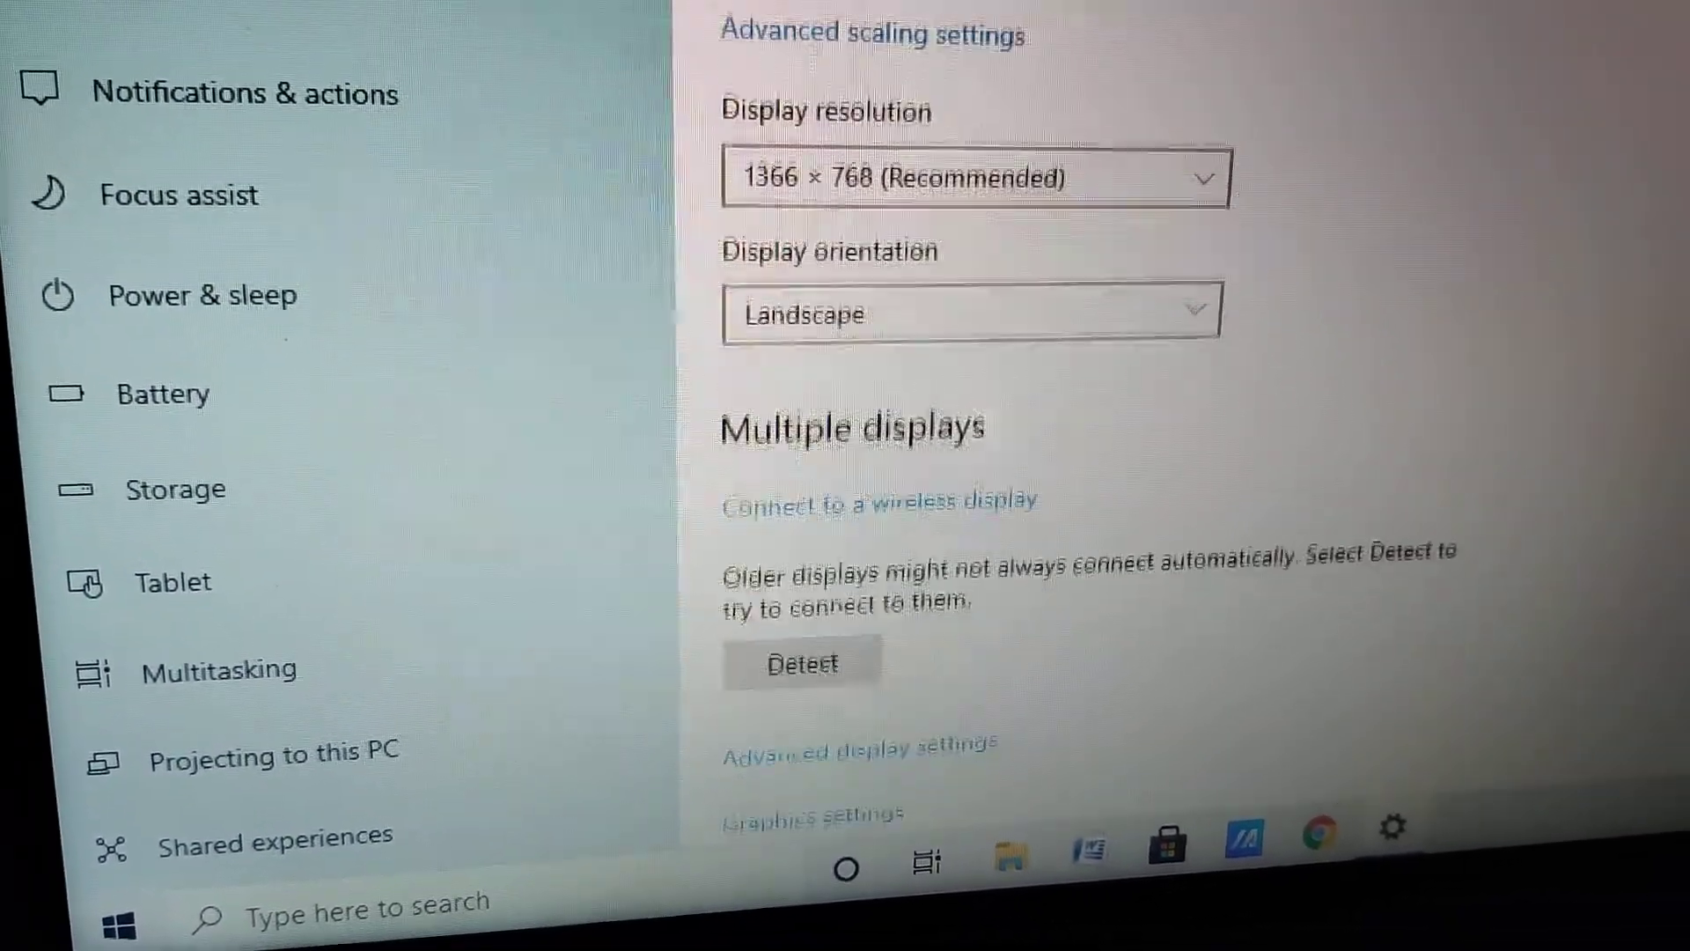
scroll(up, 3)
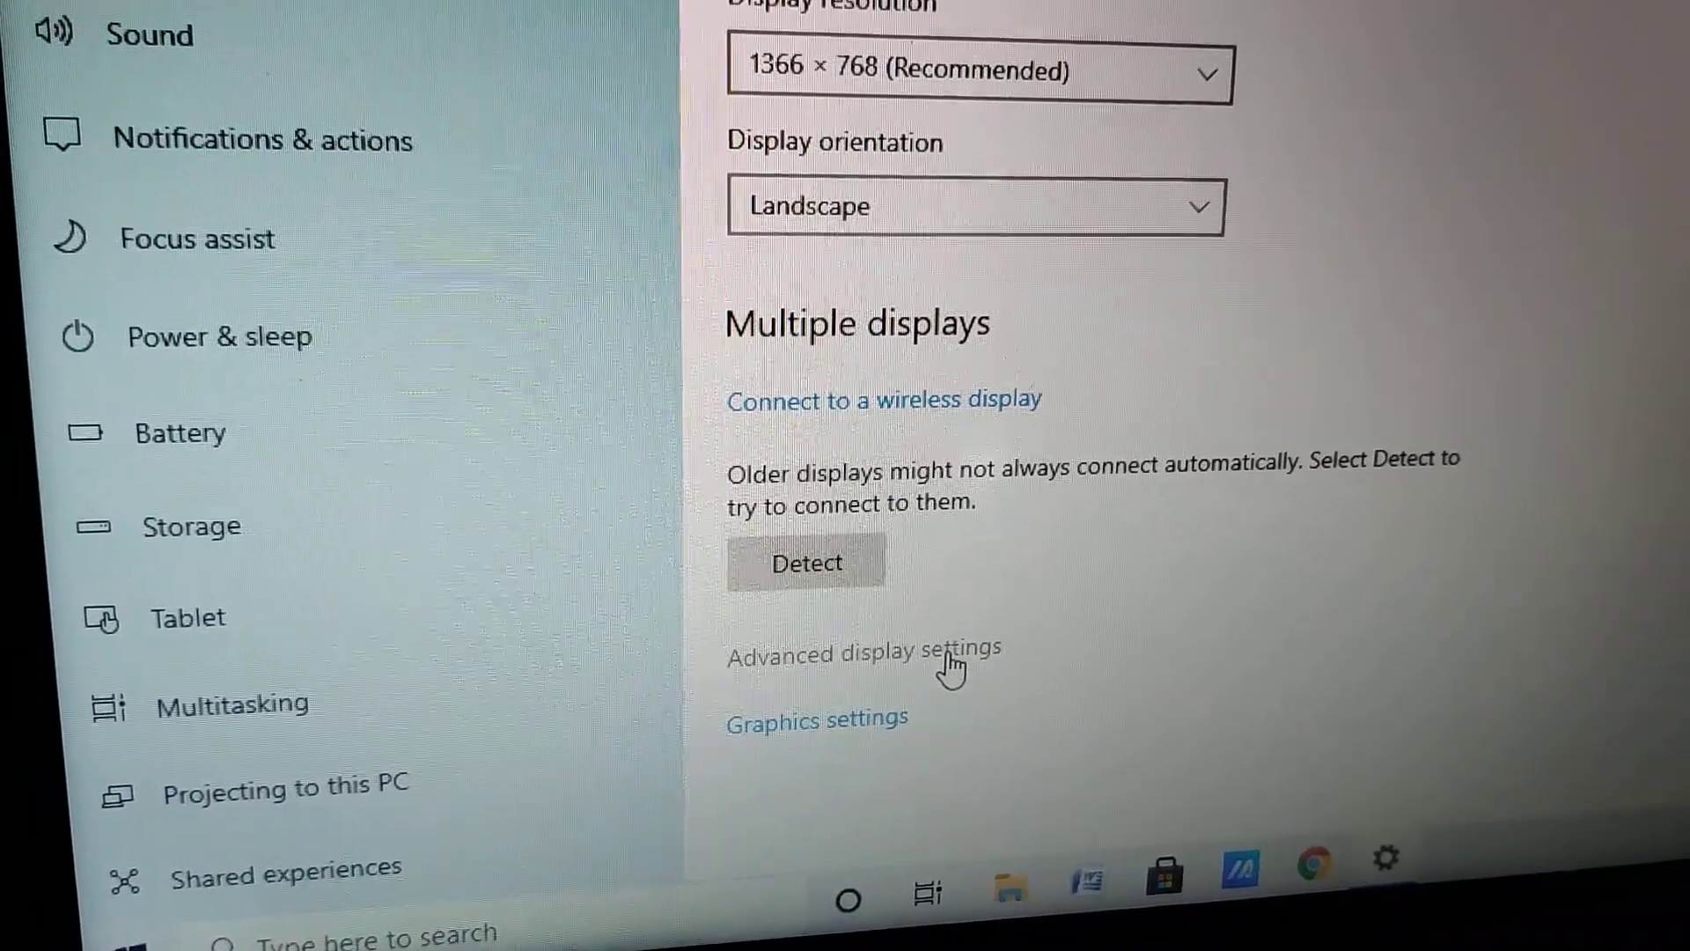
scroll(down, 3)
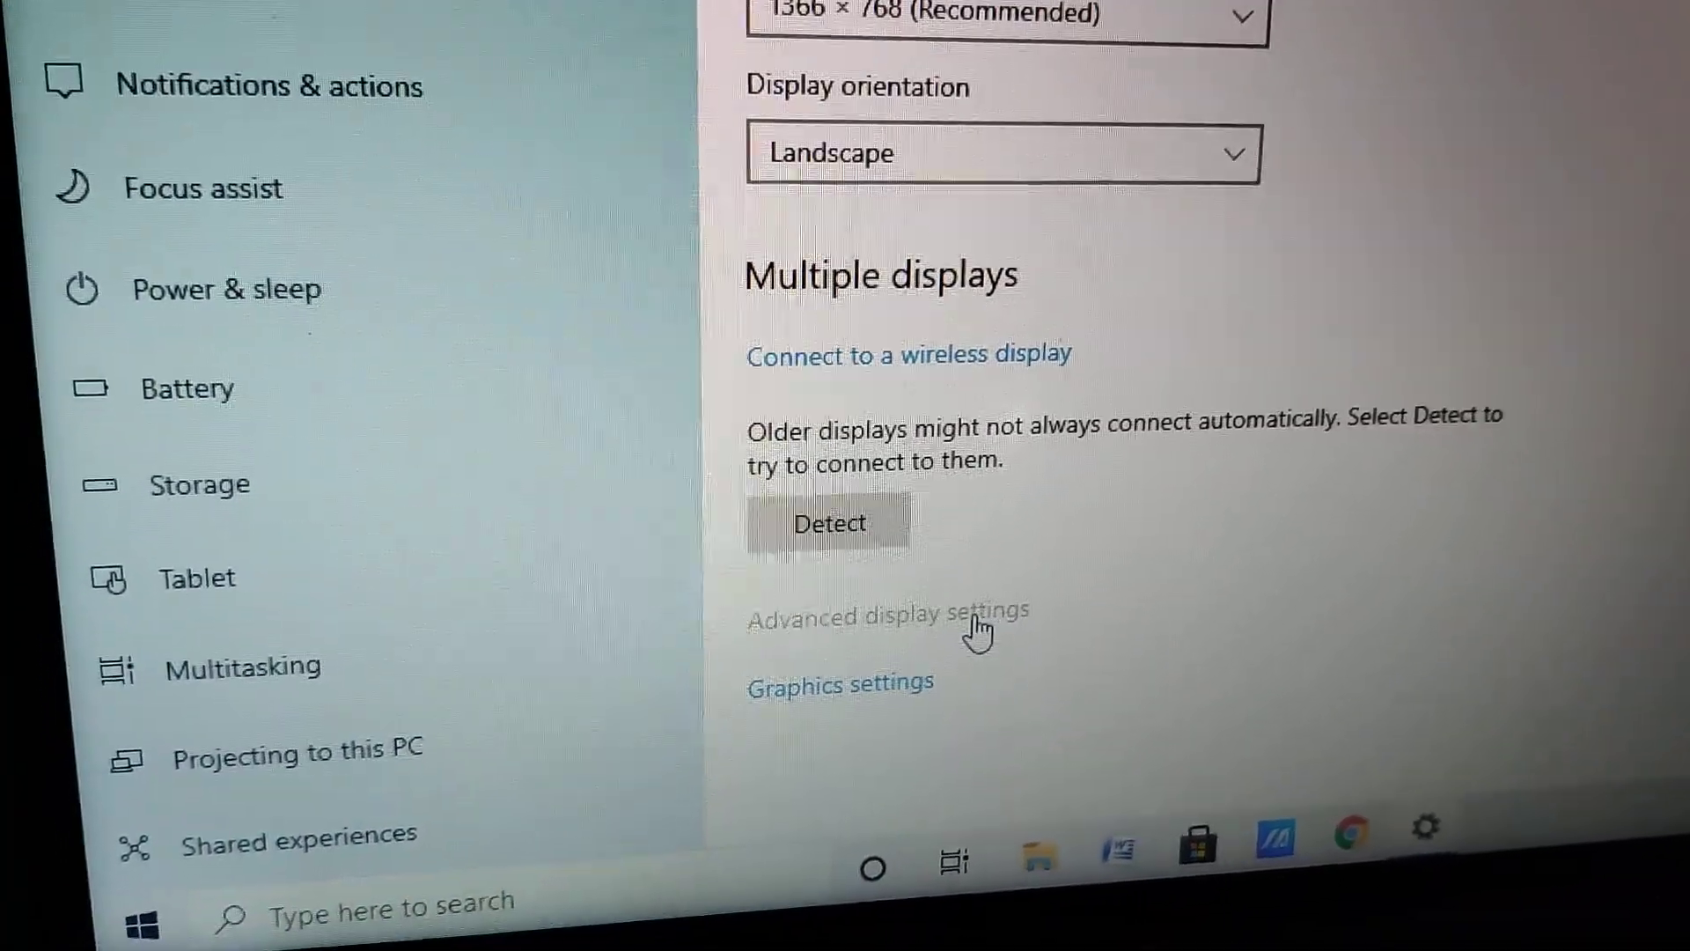
- Open Advanced display settings to see Display 1 at 1366 × 768 and 60.003 Hz
click(884, 615)
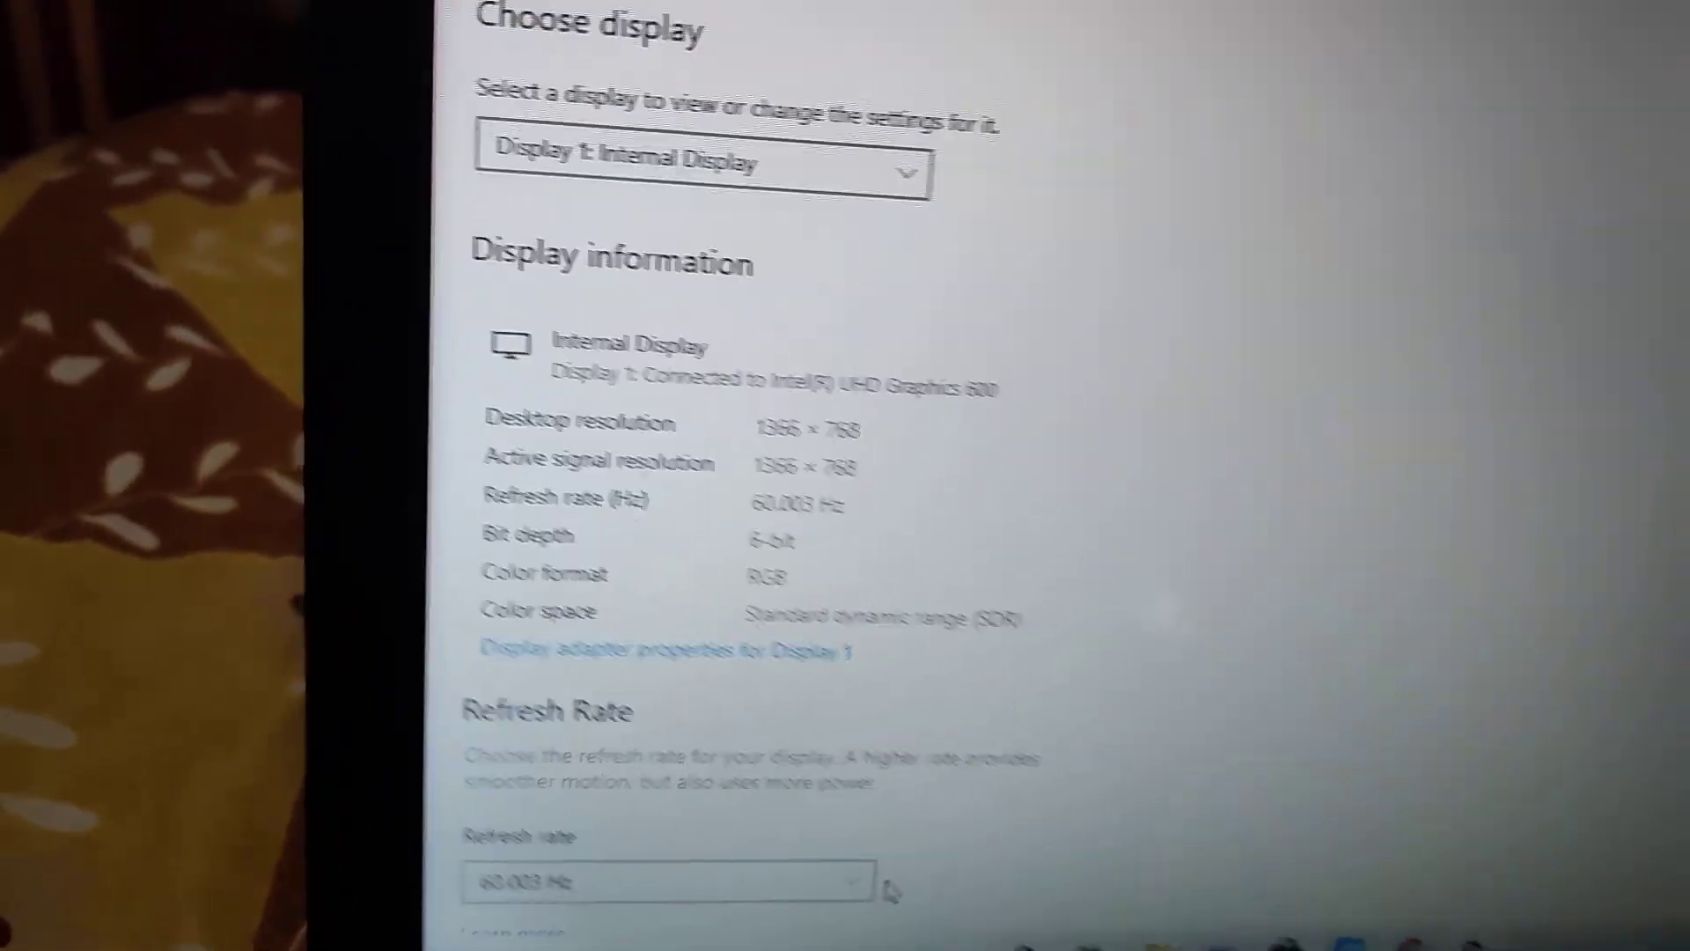
scroll(up, 3)
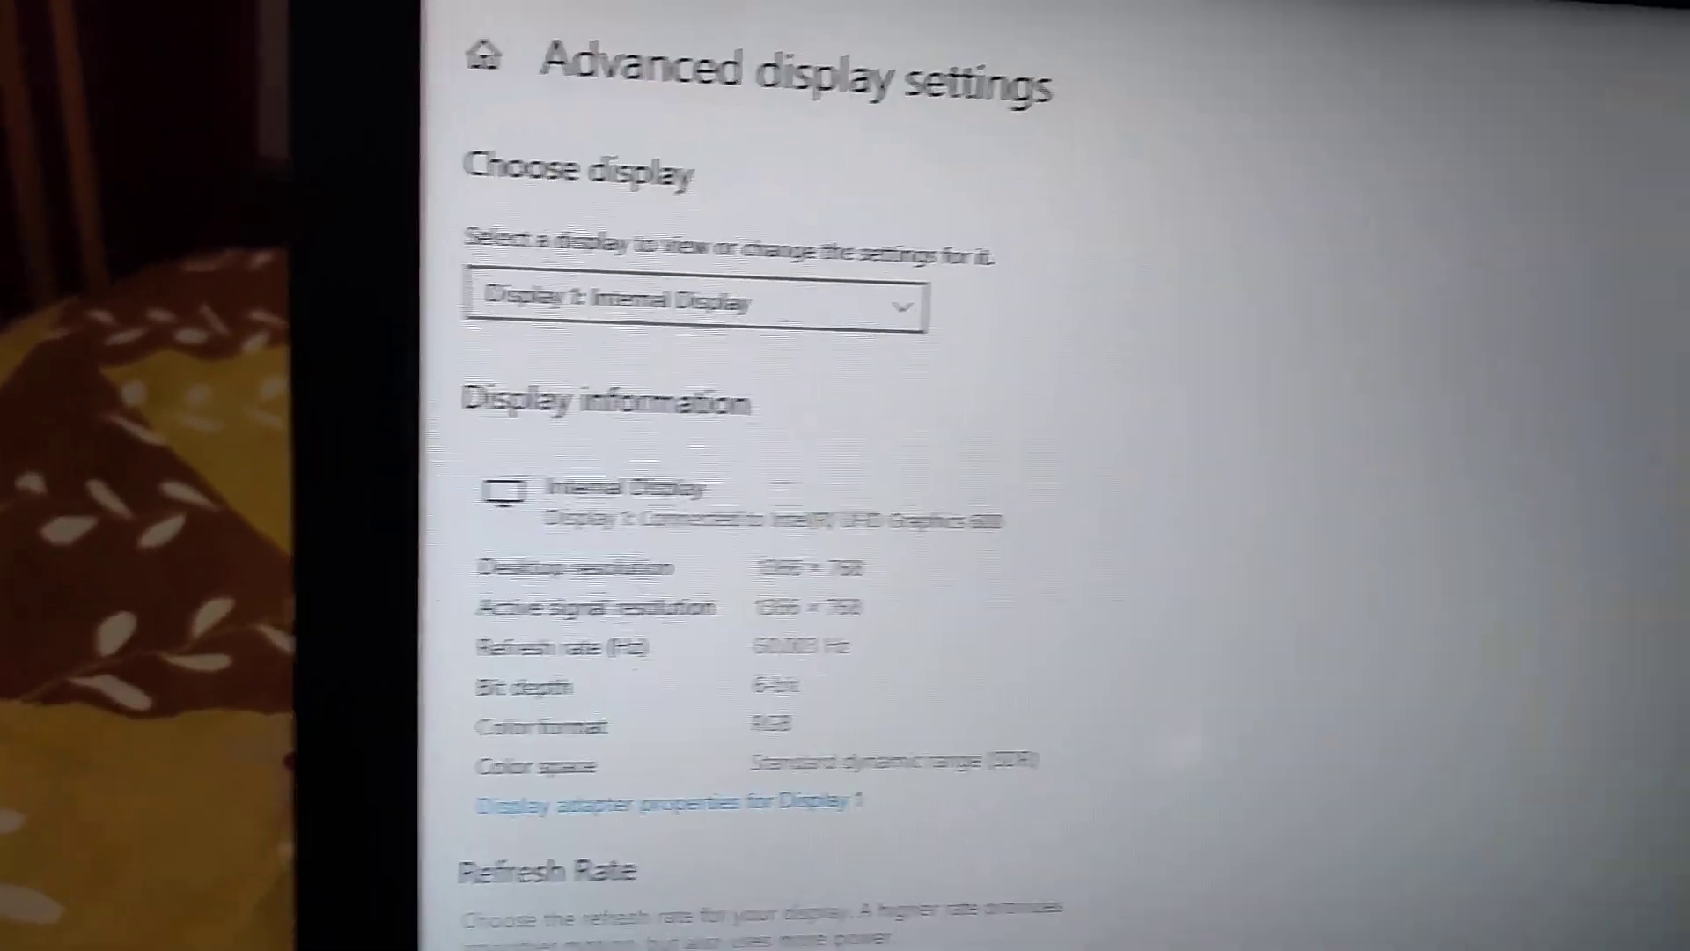